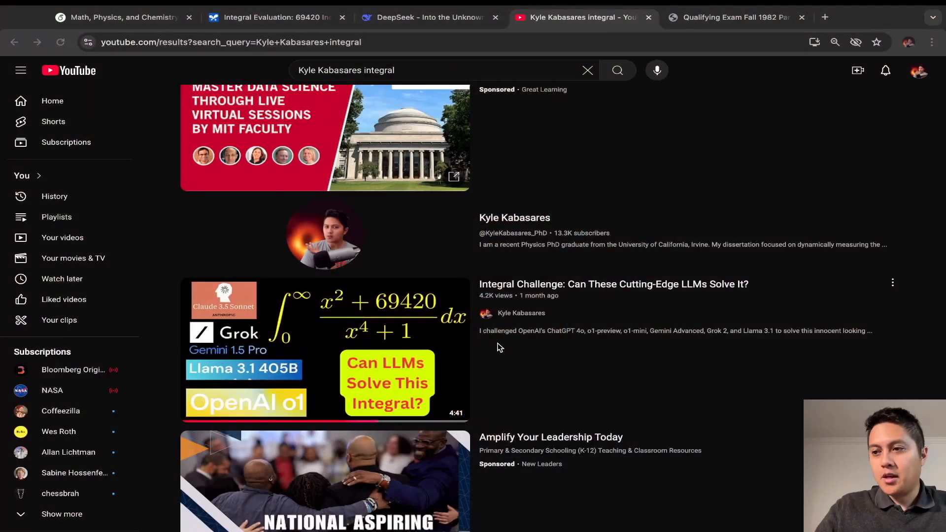
mouse_move(227, 392)
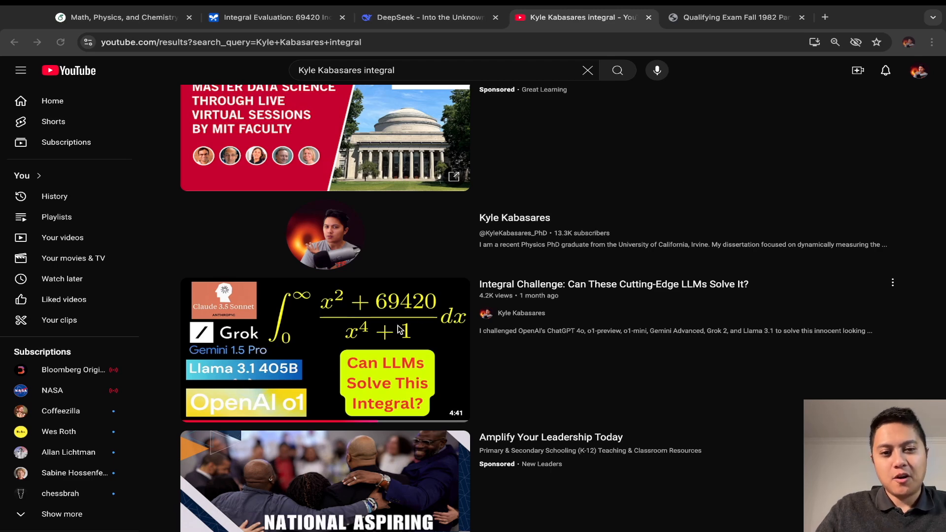
mouse_move(336, 317)
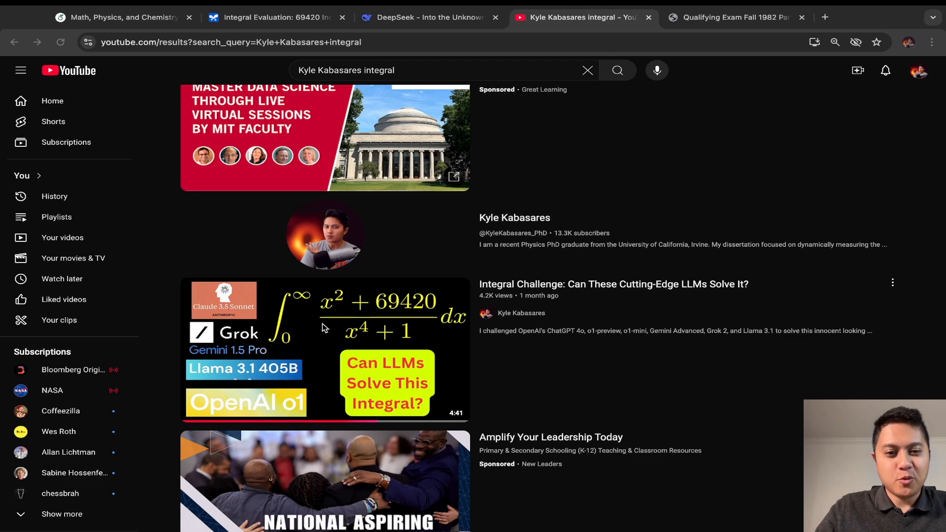
mouse_move(296, 366)
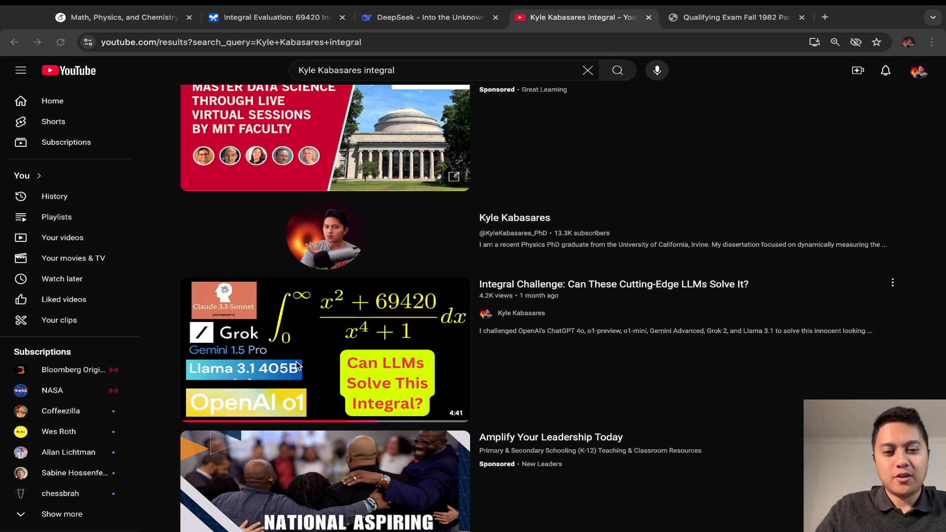
mouse_move(265, 407)
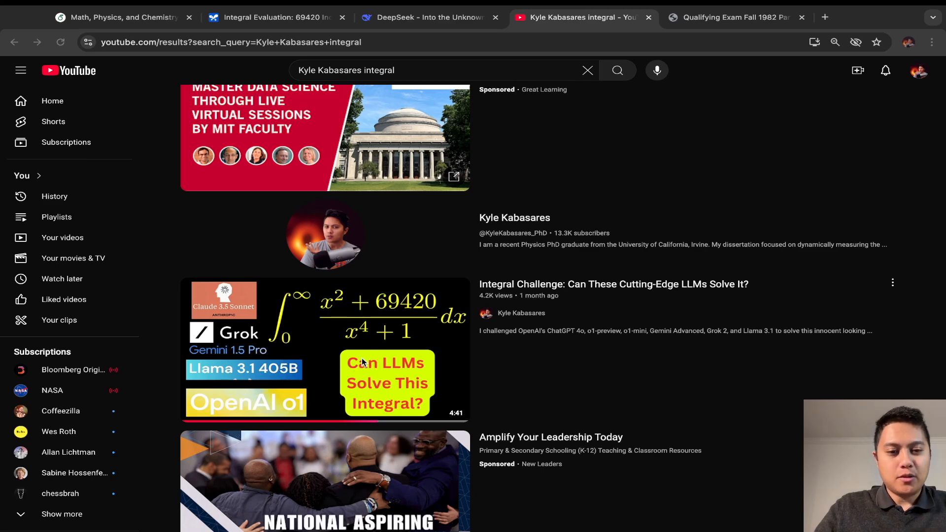
mouse_move(402, 358)
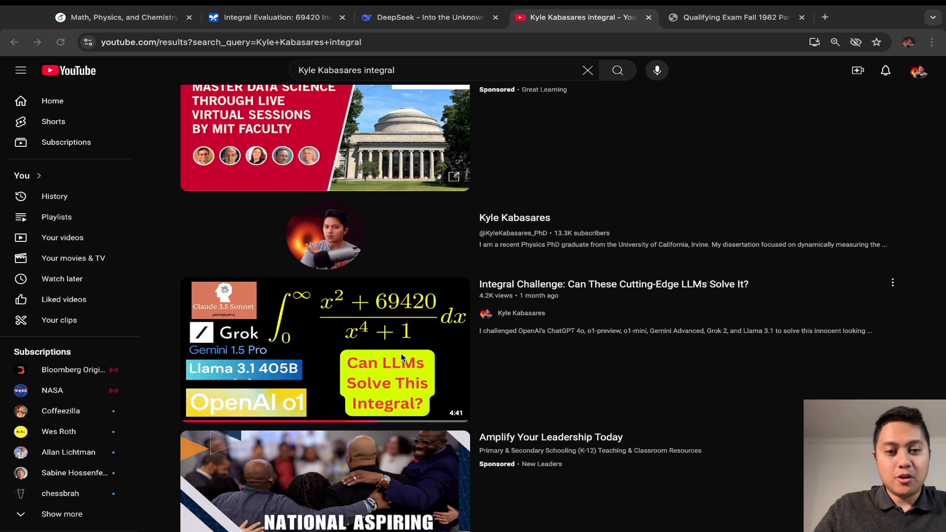
mouse_move(472, 365)
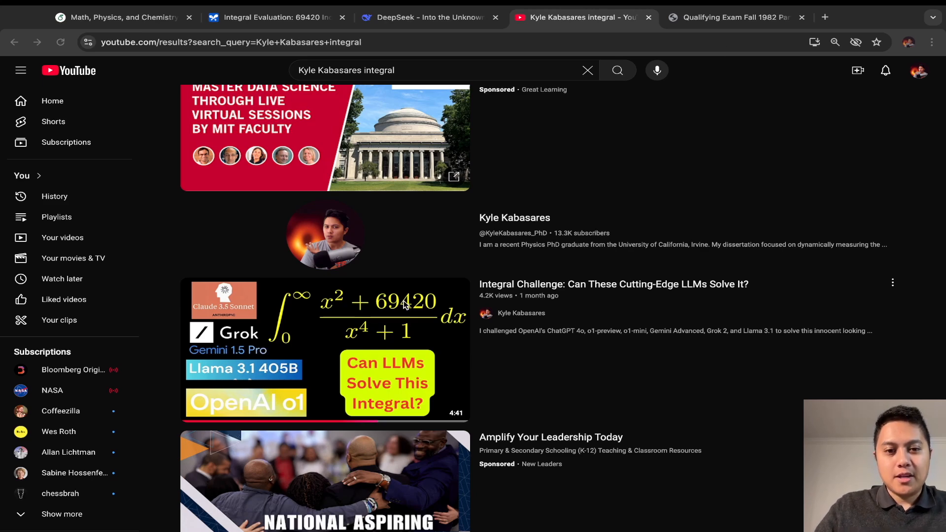
- View the 1982 qualifying exam integral problem, then return to the integral challenge video tab
left_click(731, 17)
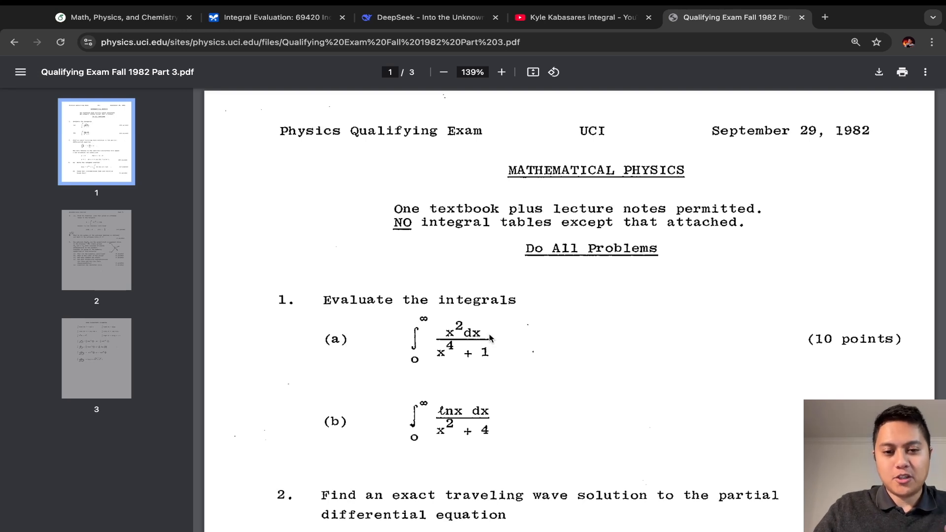
mouse_move(488, 370)
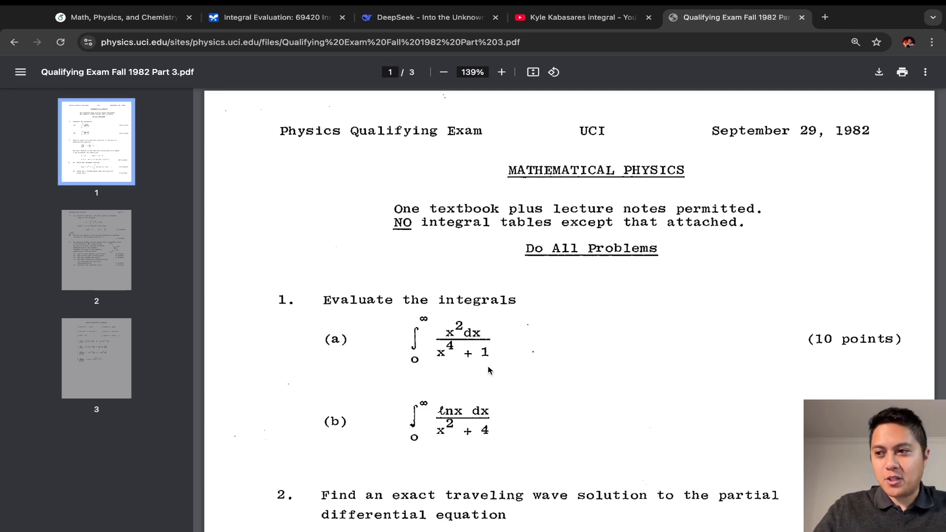
mouse_move(593, 99)
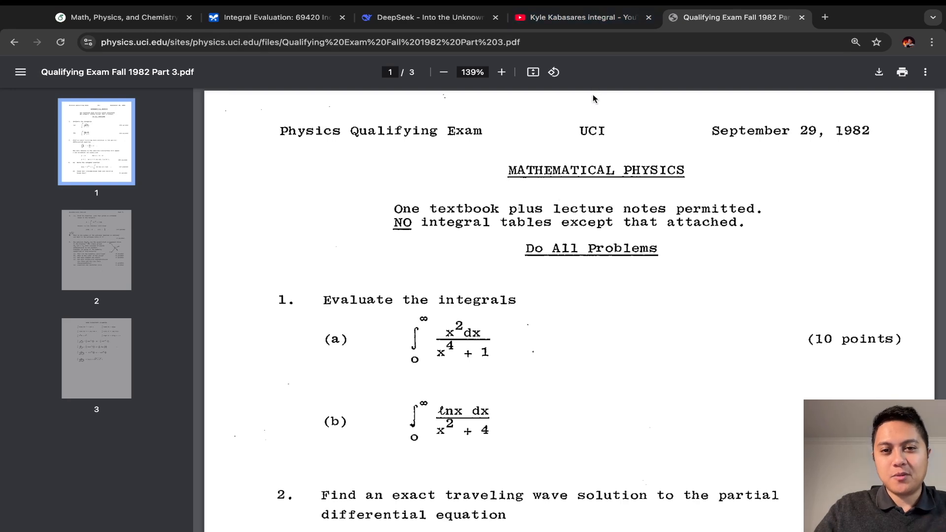
left_click(577, 17)
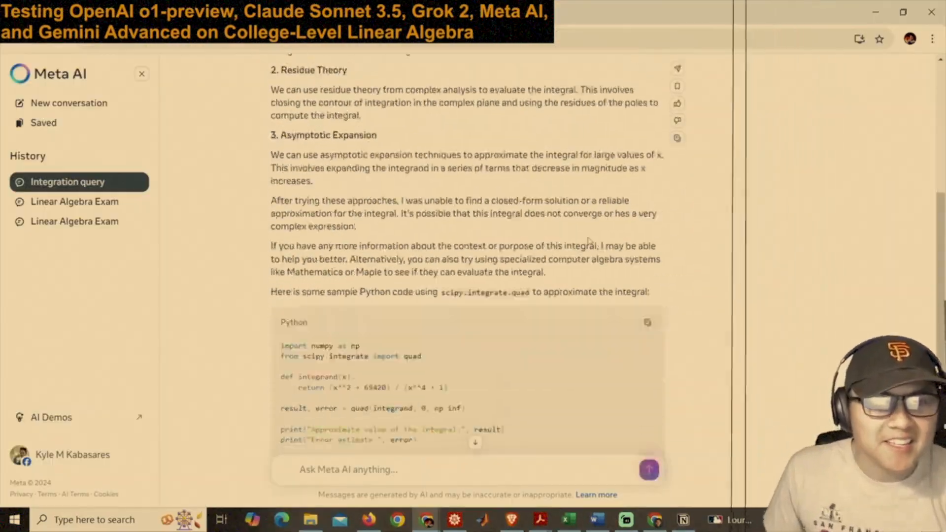
- Watch the Integral Challenge video through Meta AI's failure and Mathematica's 69421π/(2√2) answer
scroll("down", 3)
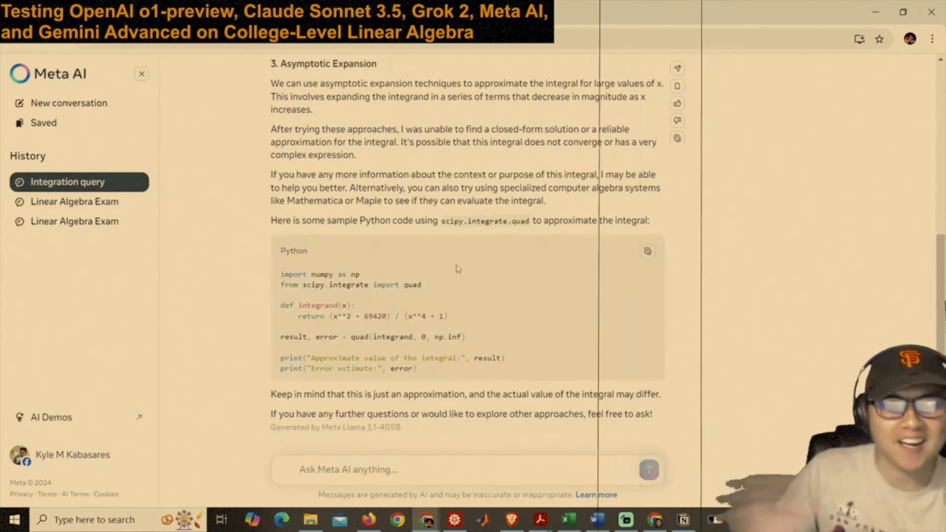
scroll("up", 3)
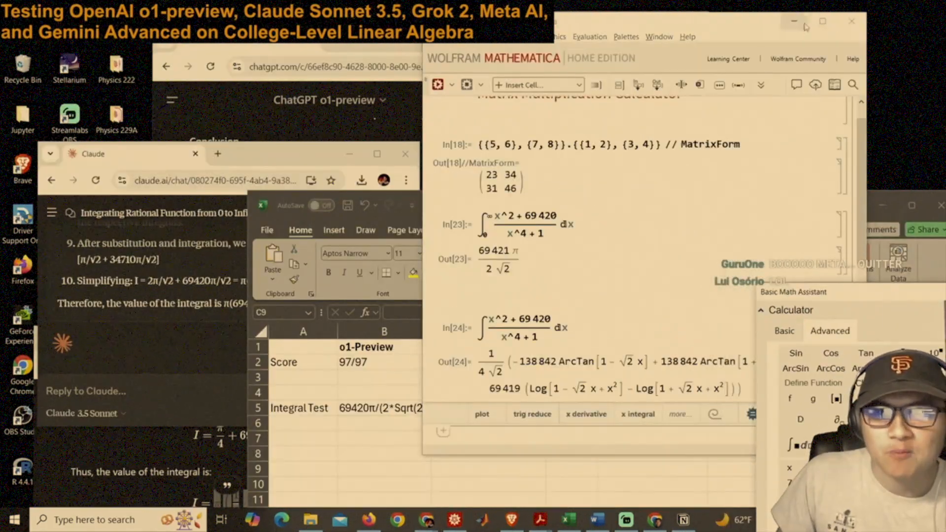
left_click(821, 21)
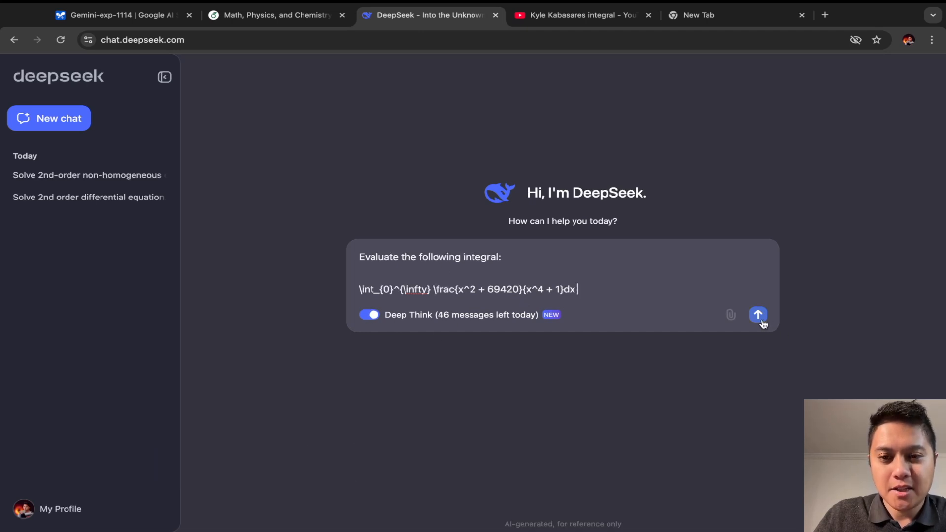
- Submit the integral to DeepThink and follow its reasoning to the boxed 69421π√2/4
left_click(758, 314)
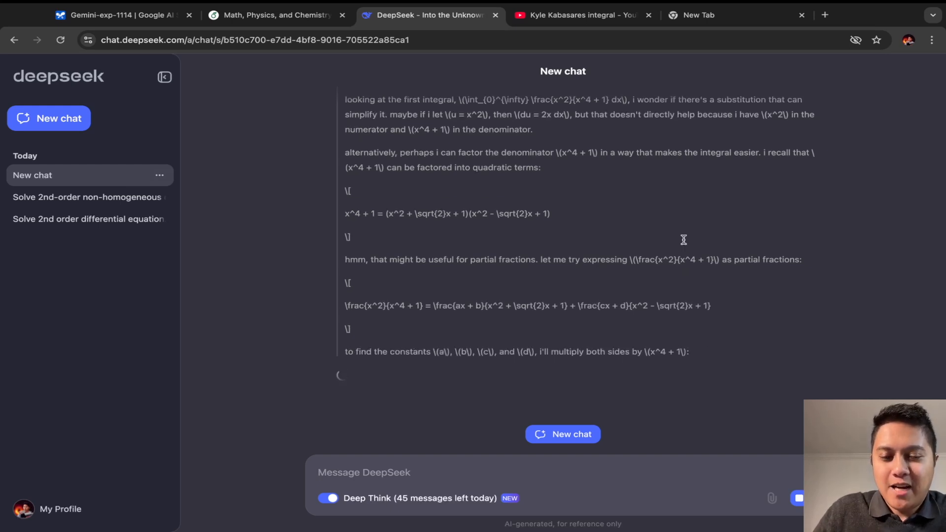
scroll("down", 3)
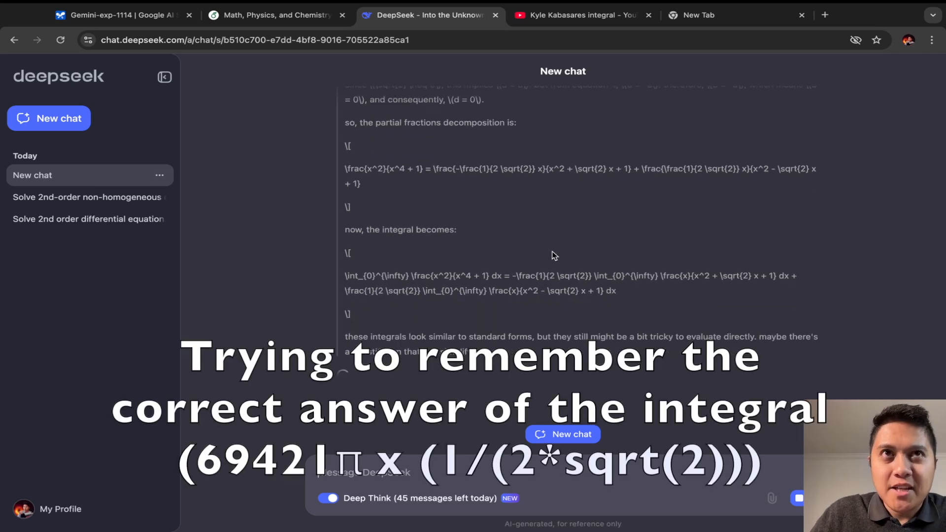
scroll("down", 3)
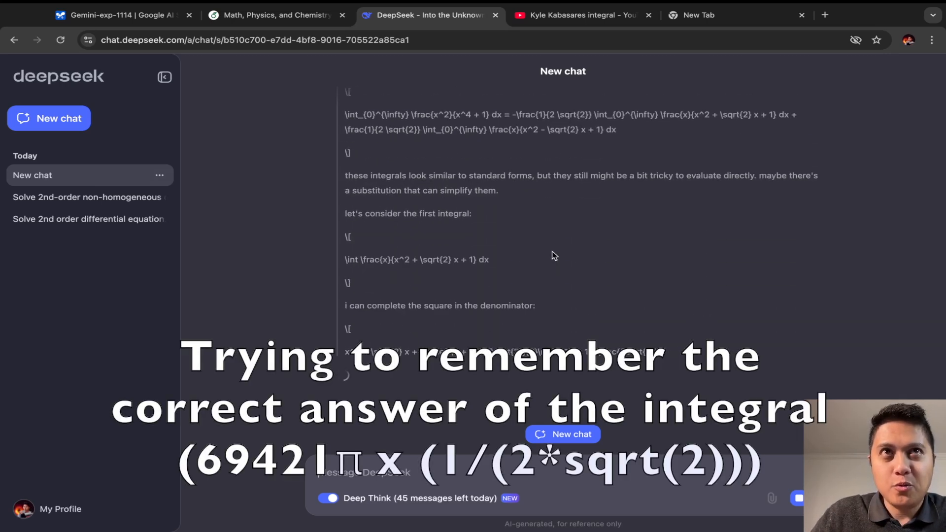
scroll("down", 3)
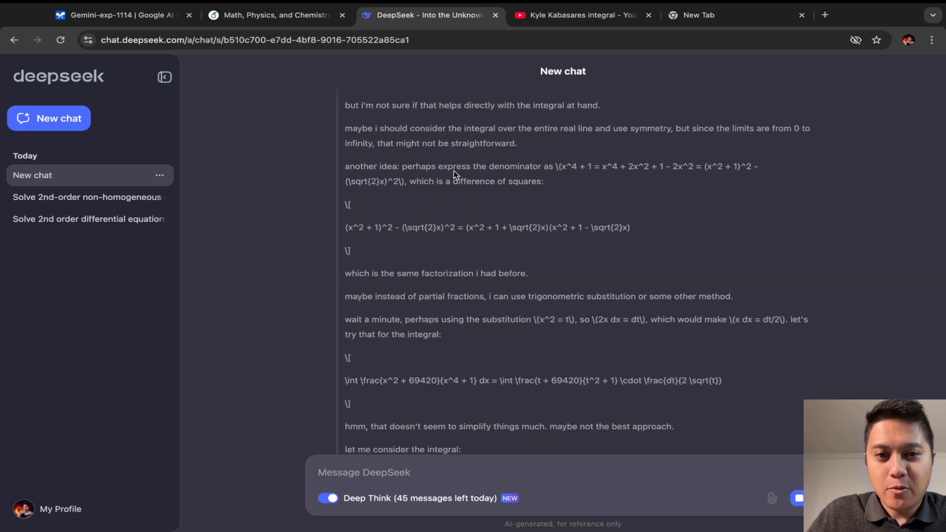
scroll("down", 3)
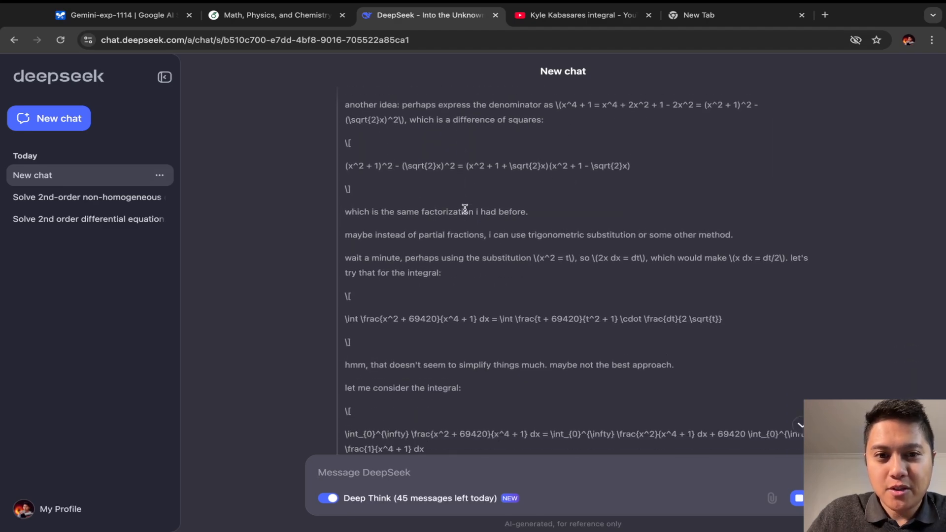
scroll("down", 3)
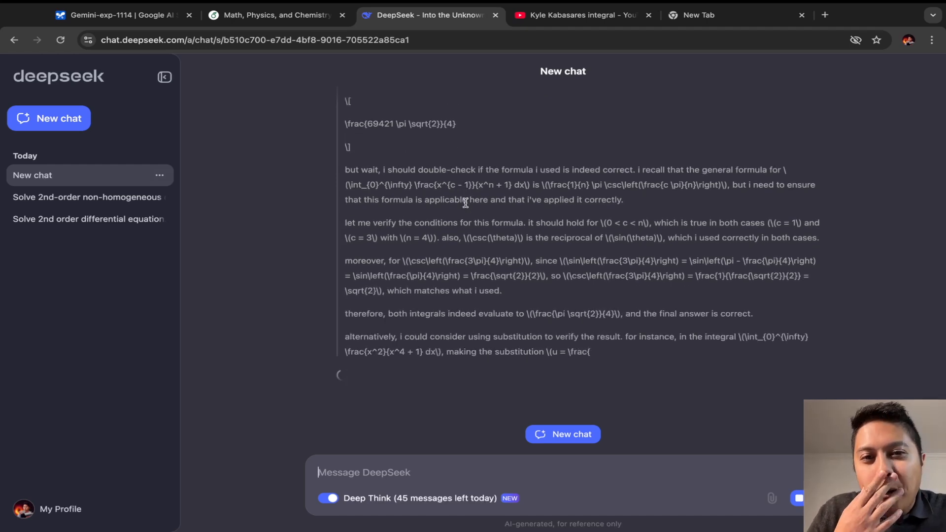
scroll("down", 3)
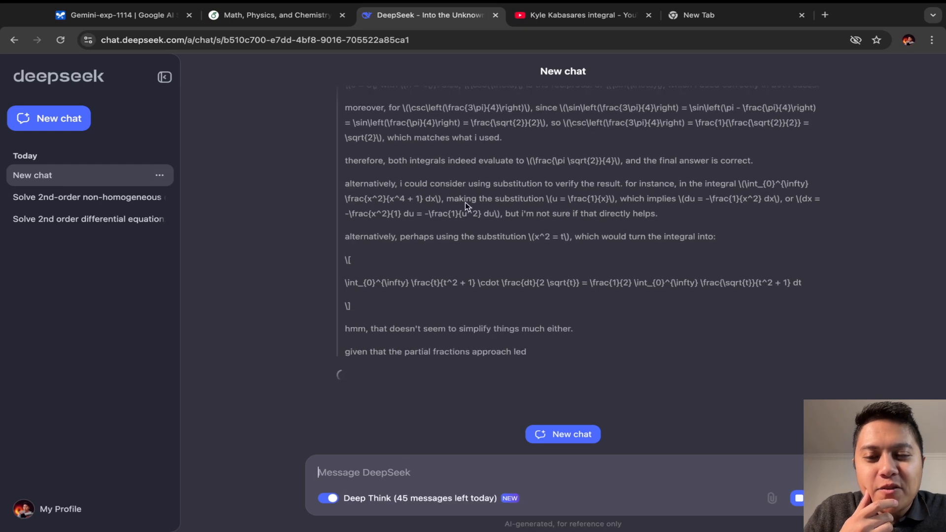
scroll("down", 3)
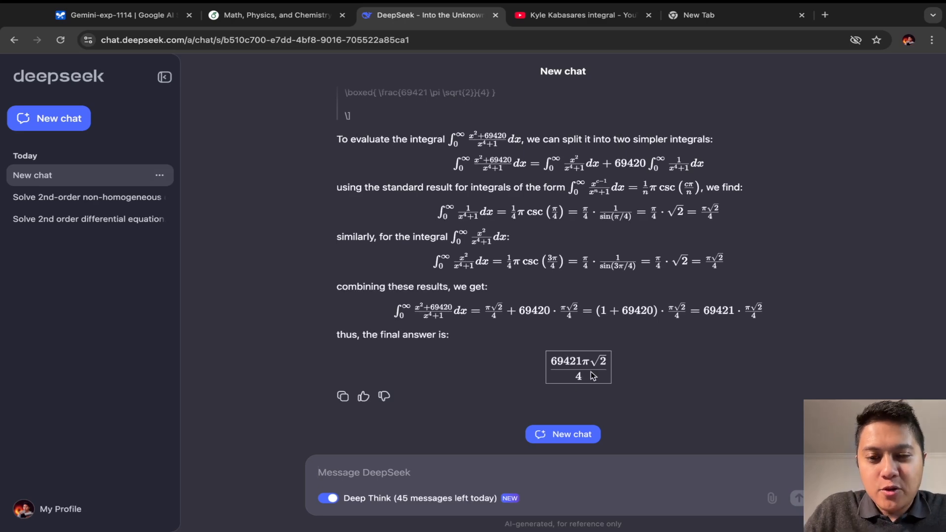
- Compare DeepSeek's 69421π√2/4 reasoning against the video's Mathematica result
left_click(580, 15)
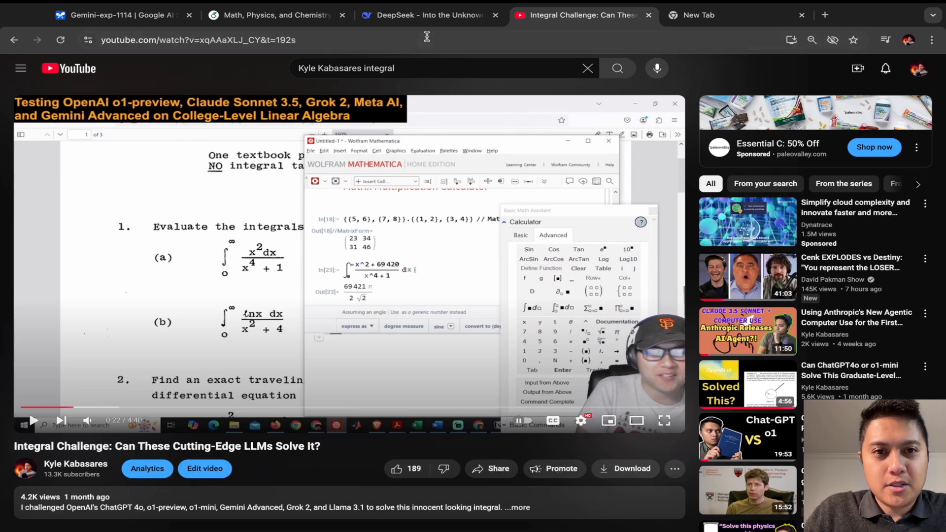
left_click(428, 16)
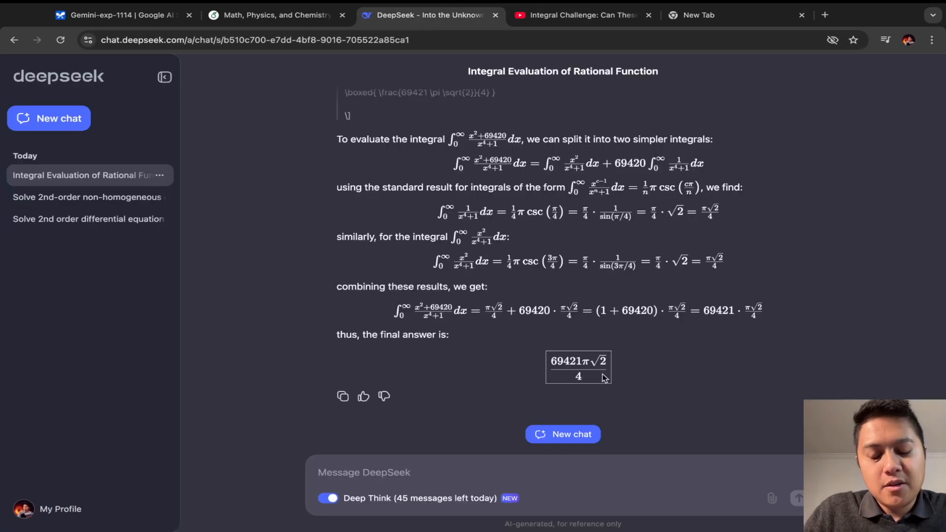
mouse_move(583, 239)
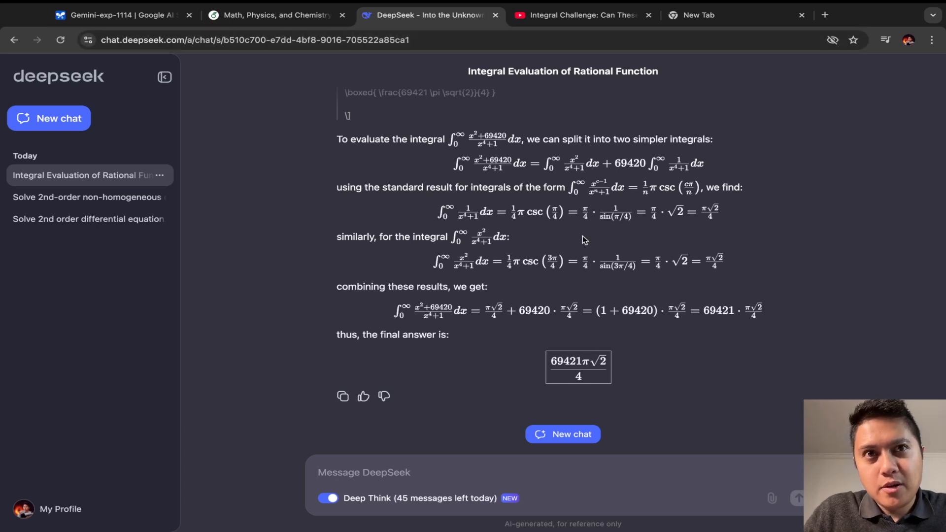
mouse_move(586, 390)
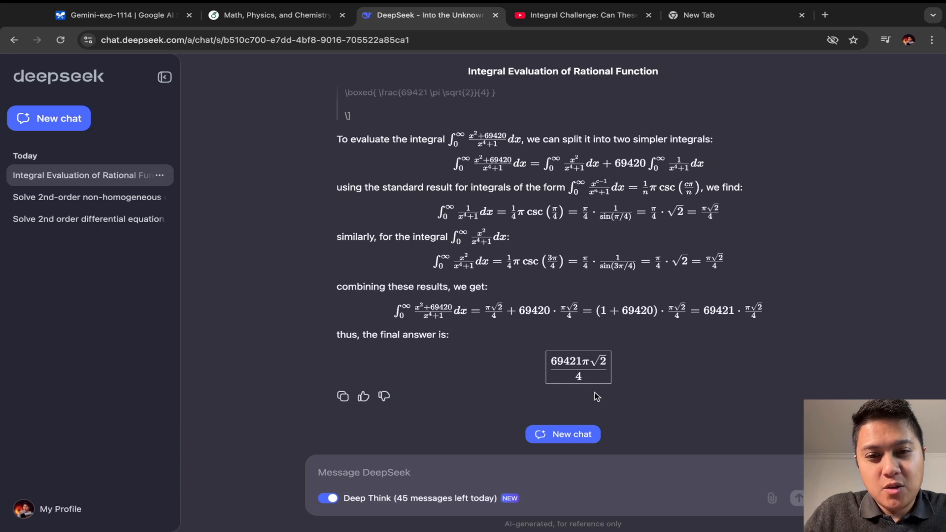
mouse_move(597, 392)
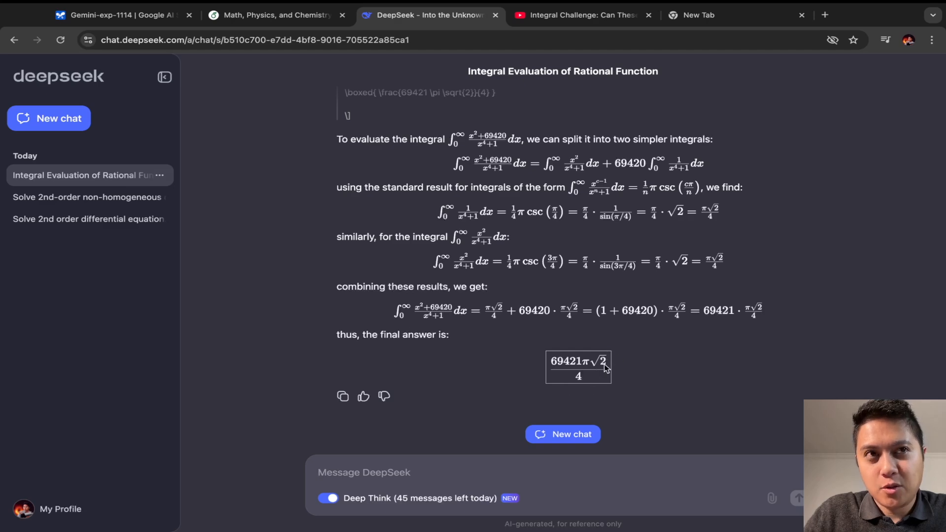
mouse_move(572, 119)
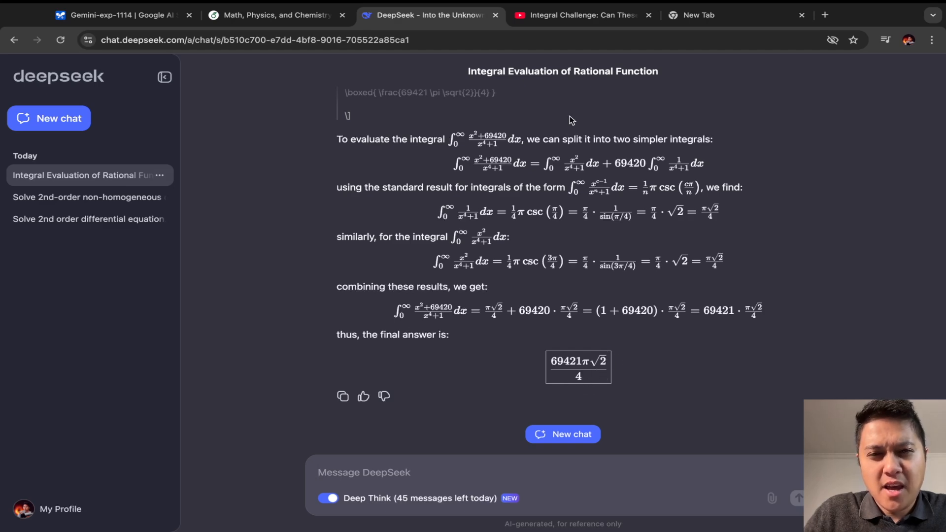
left_click(581, 15)
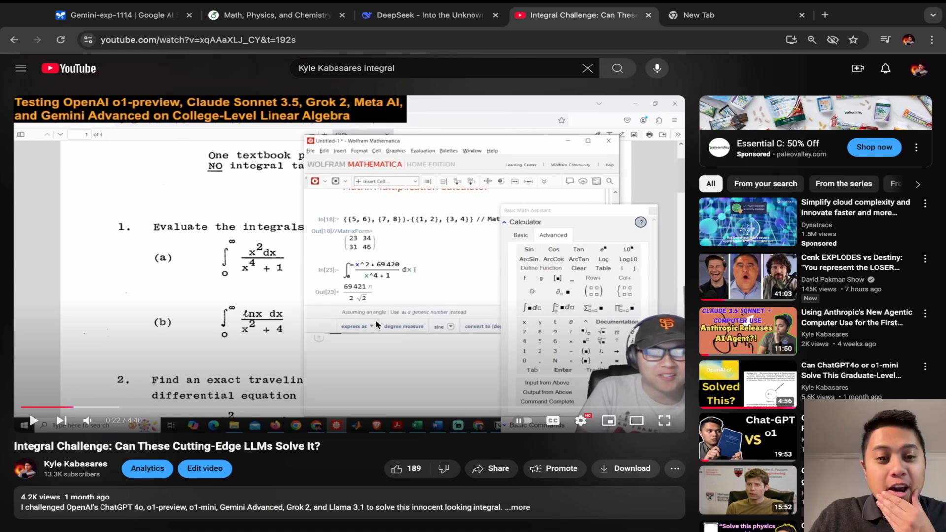
mouse_move(402, 112)
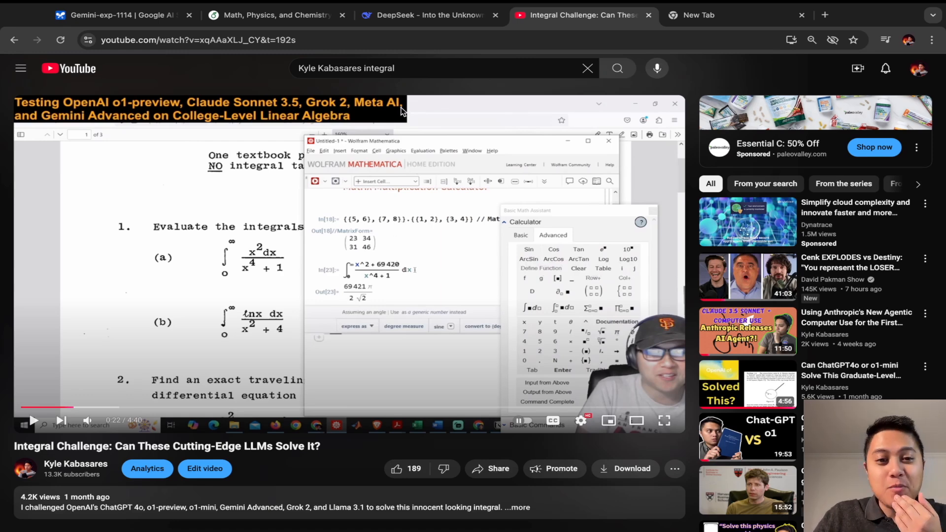
left_click(429, 16)
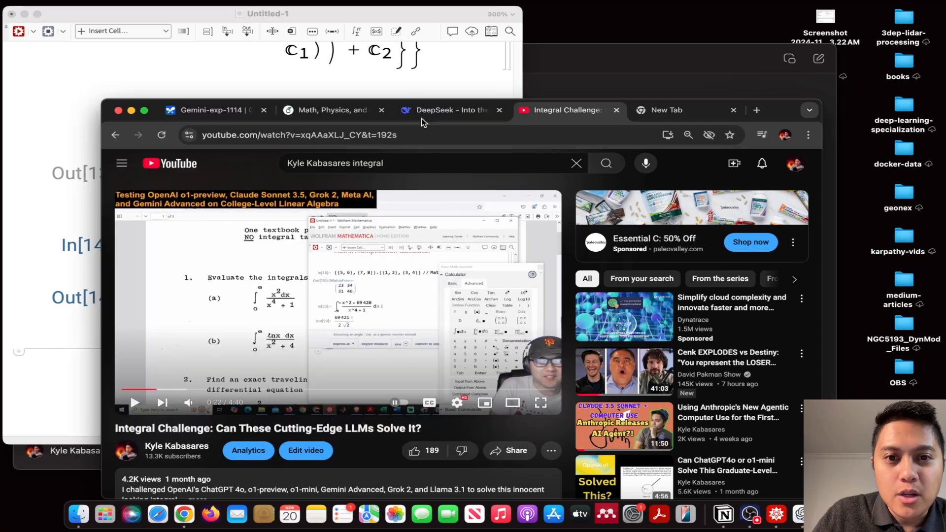
left_click(449, 110)
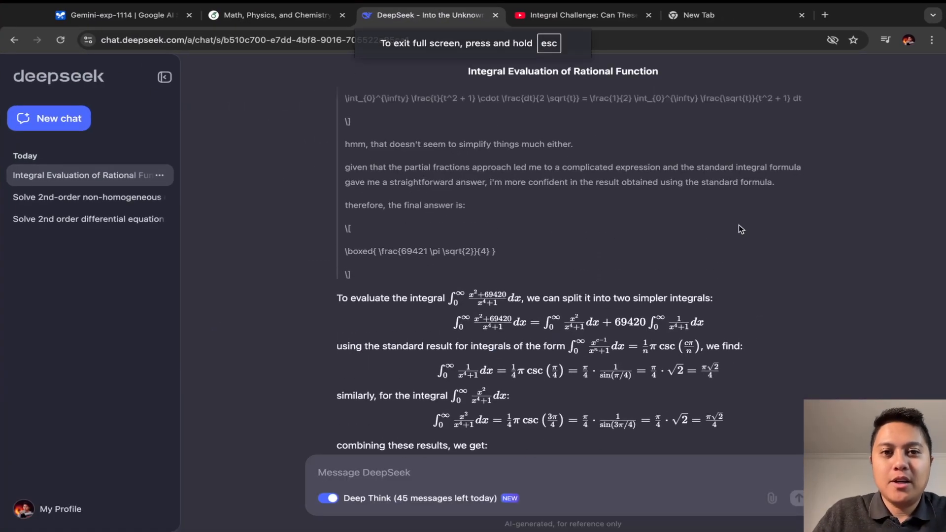
- Run the integral prompt on Gemini Experimental 1114 with temperature set to 0
left_click(118, 14)
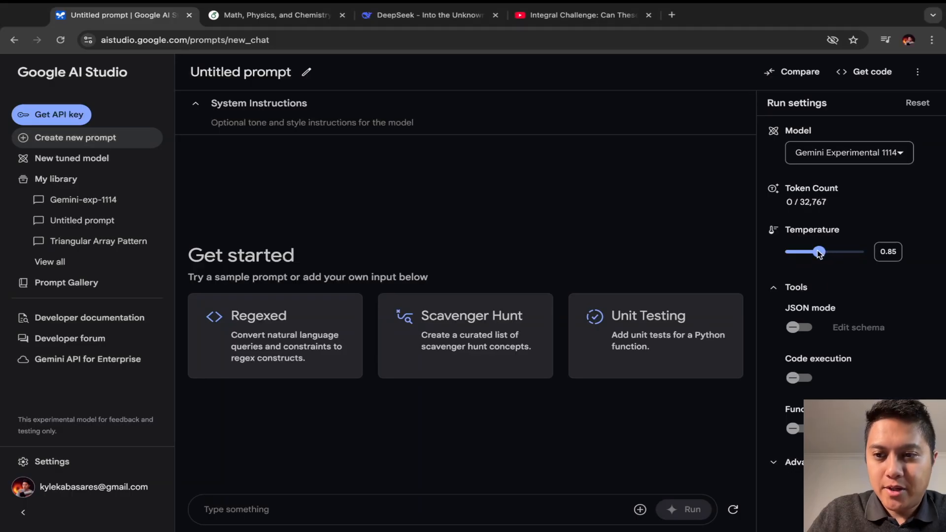
left_click_drag(819, 252, 786, 252)
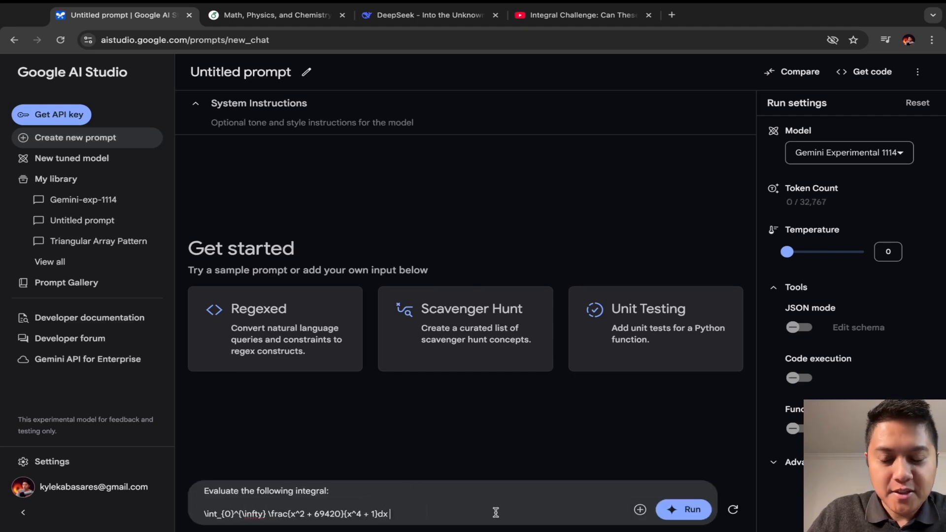
left_click(682, 509)
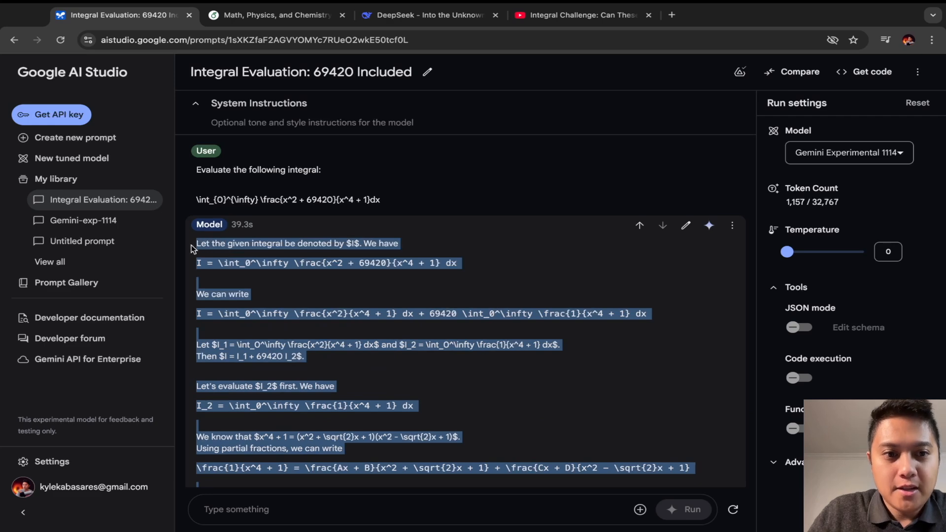
- Recompile Overleaf to show Gemini's boxed 69421π√2/4 and compare it with DeepSeek's answer
left_click(271, 14)
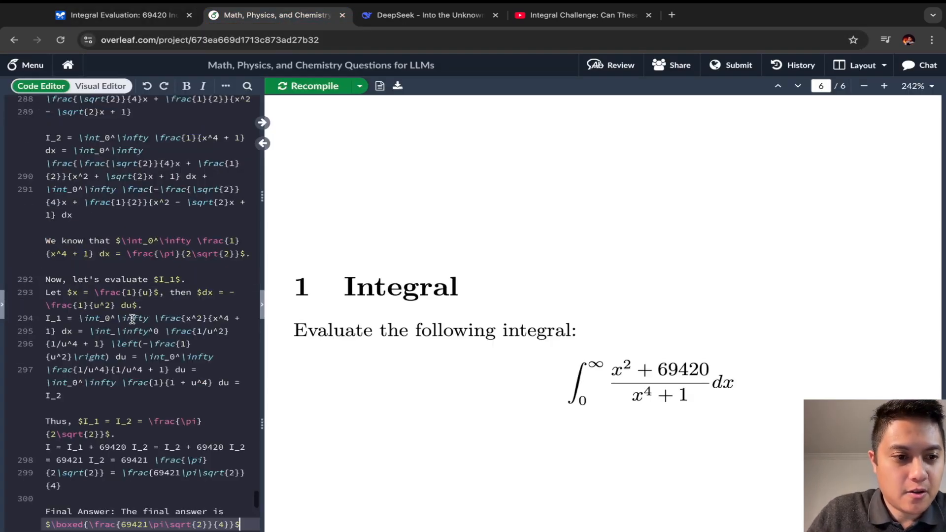
left_click(314, 86)
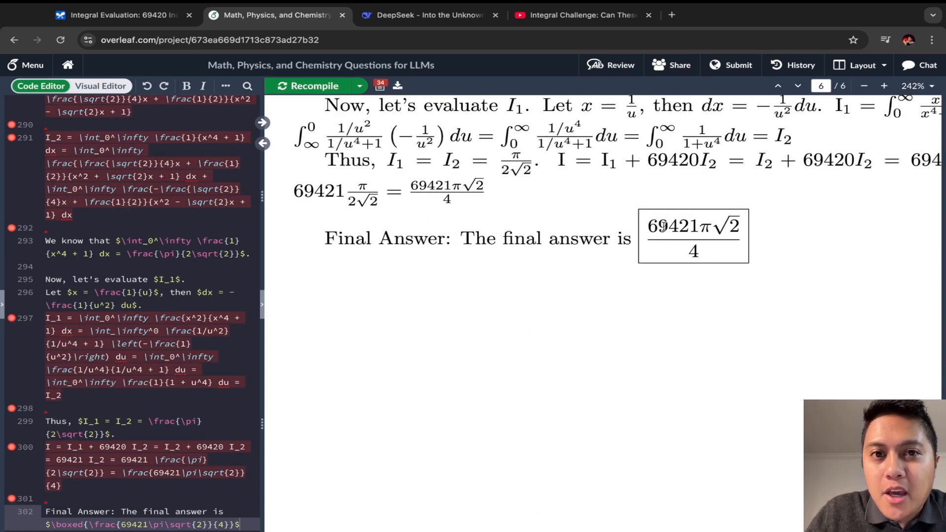
left_click(427, 15)
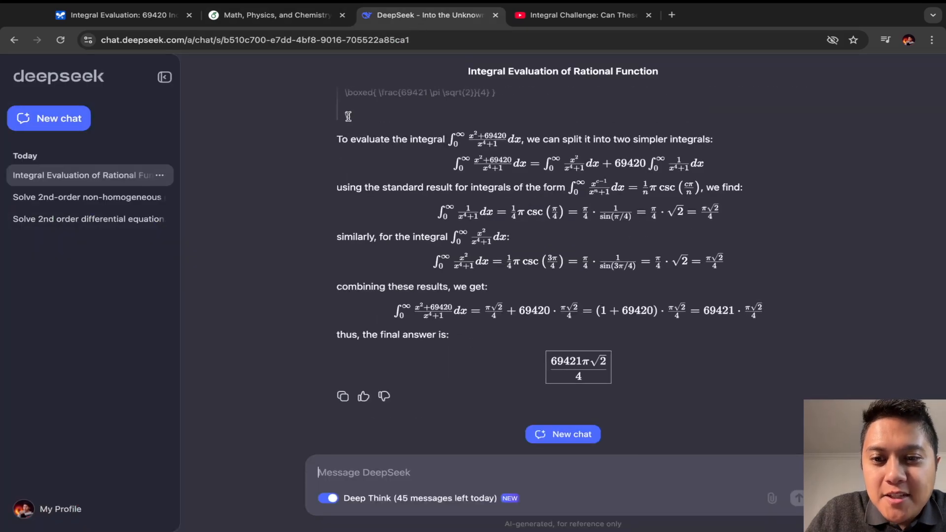
left_click(274, 14)
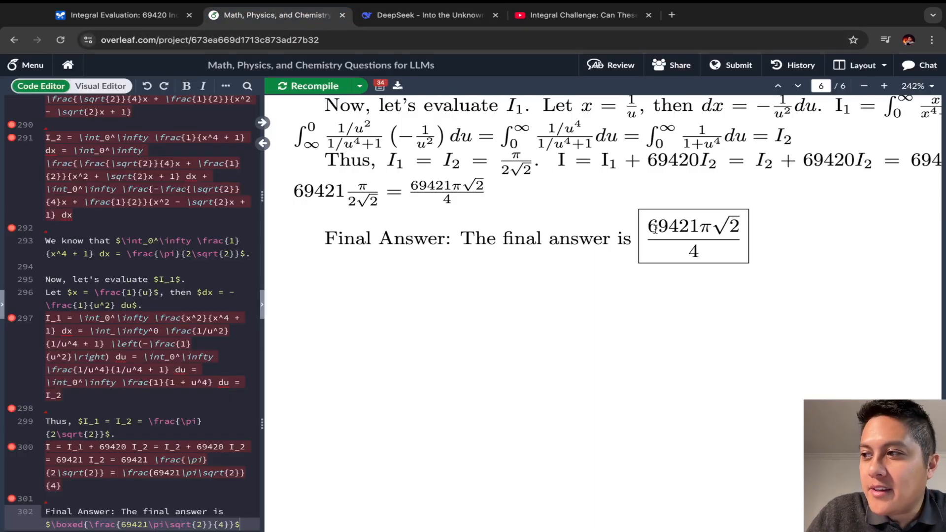
left_click(428, 14)
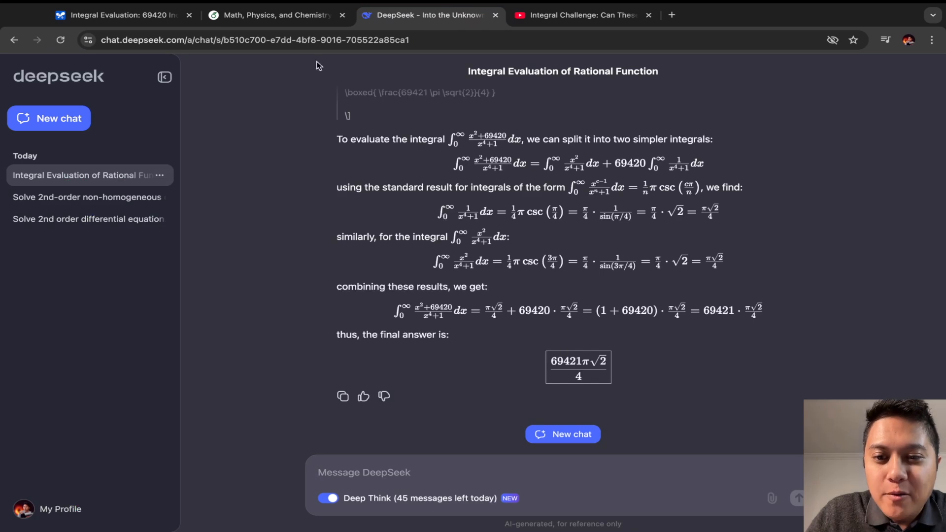
left_click(579, 14)
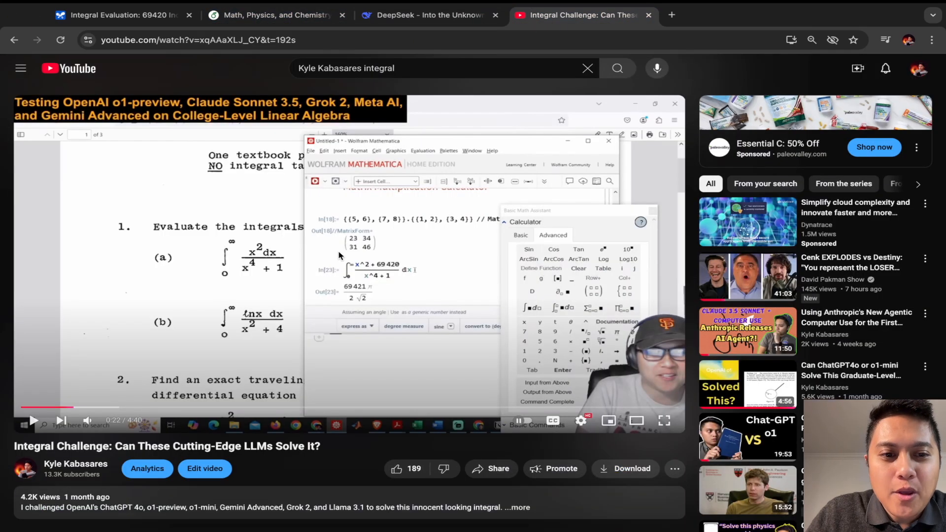
mouse_move(212, 95)
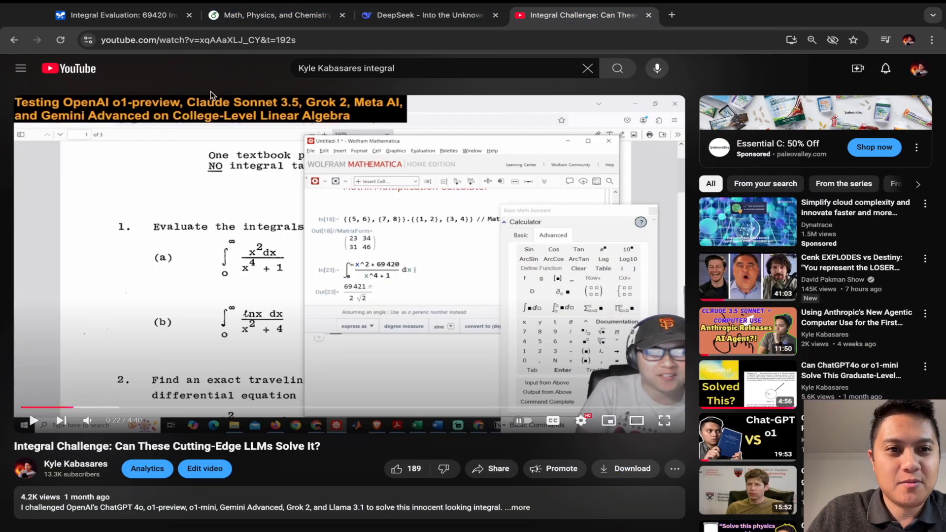
left_click(428, 16)
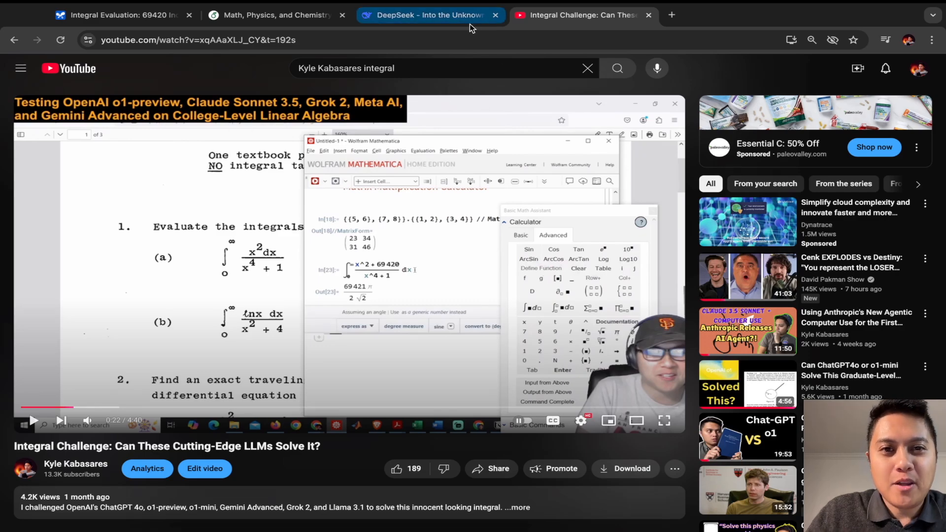